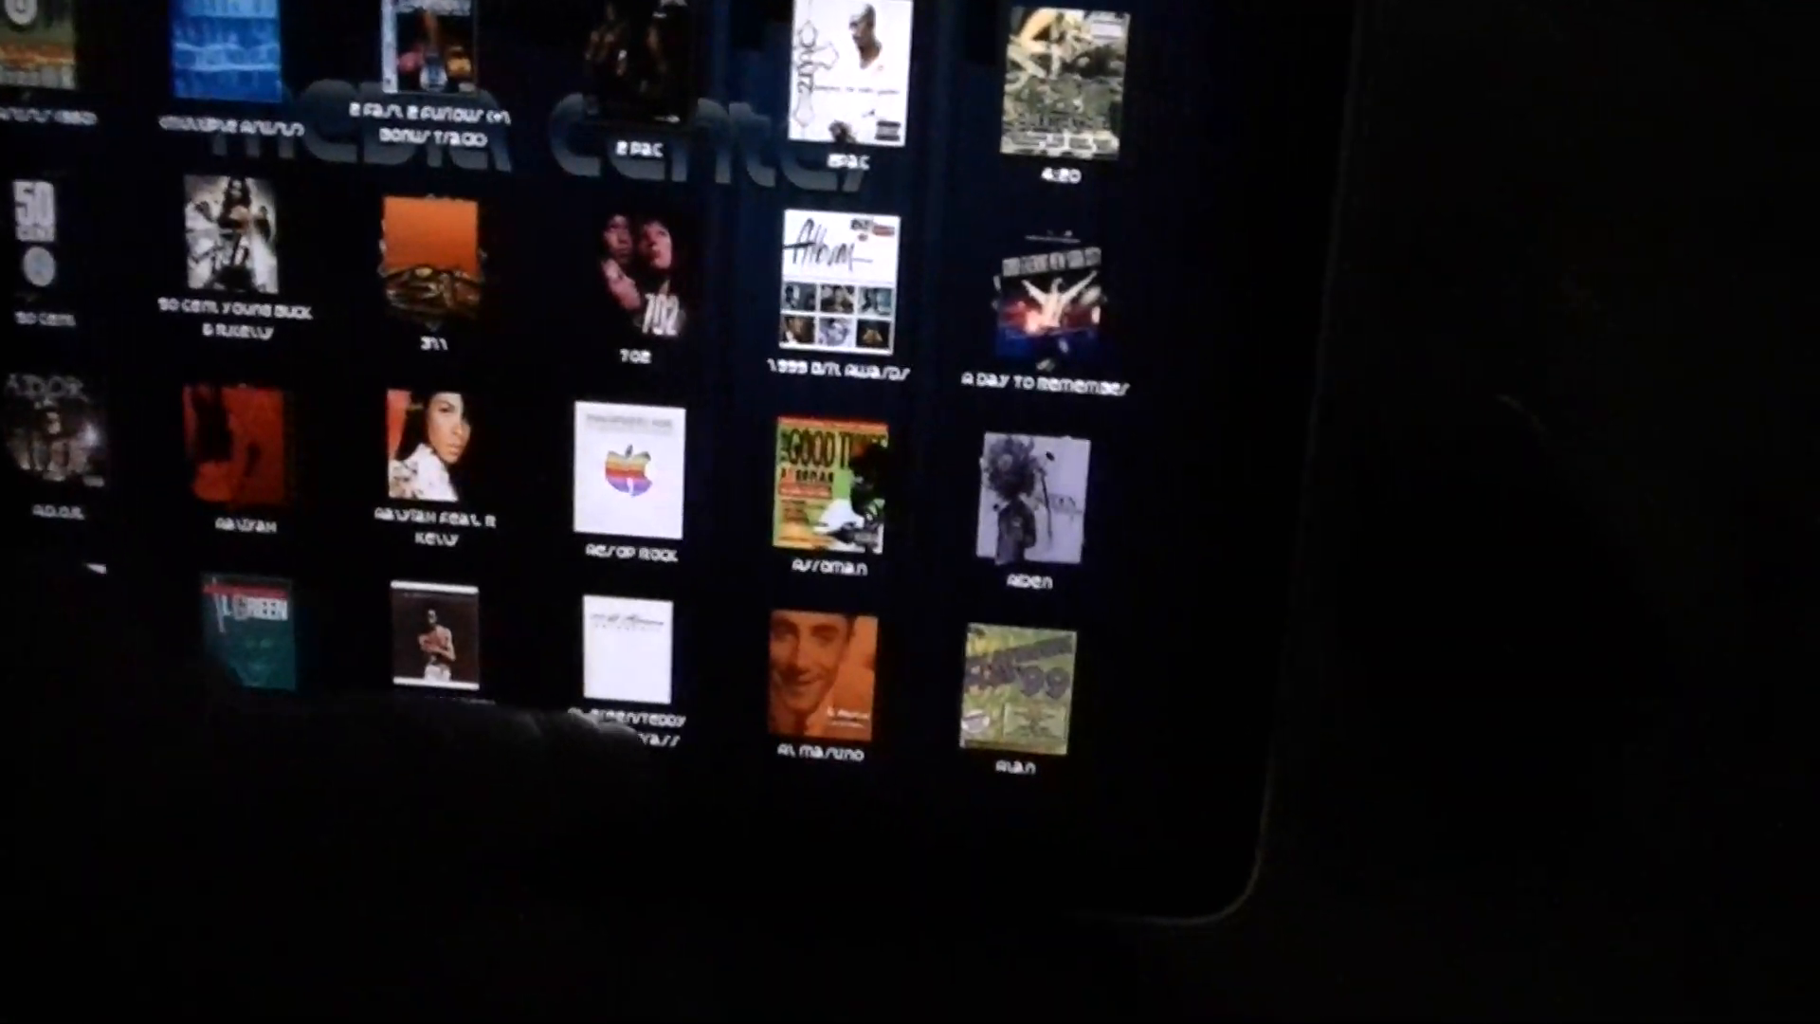
Step: Browse down the Artists grid to a Chemical Brothers album and start Play All on its track list
scroll(down, 3)
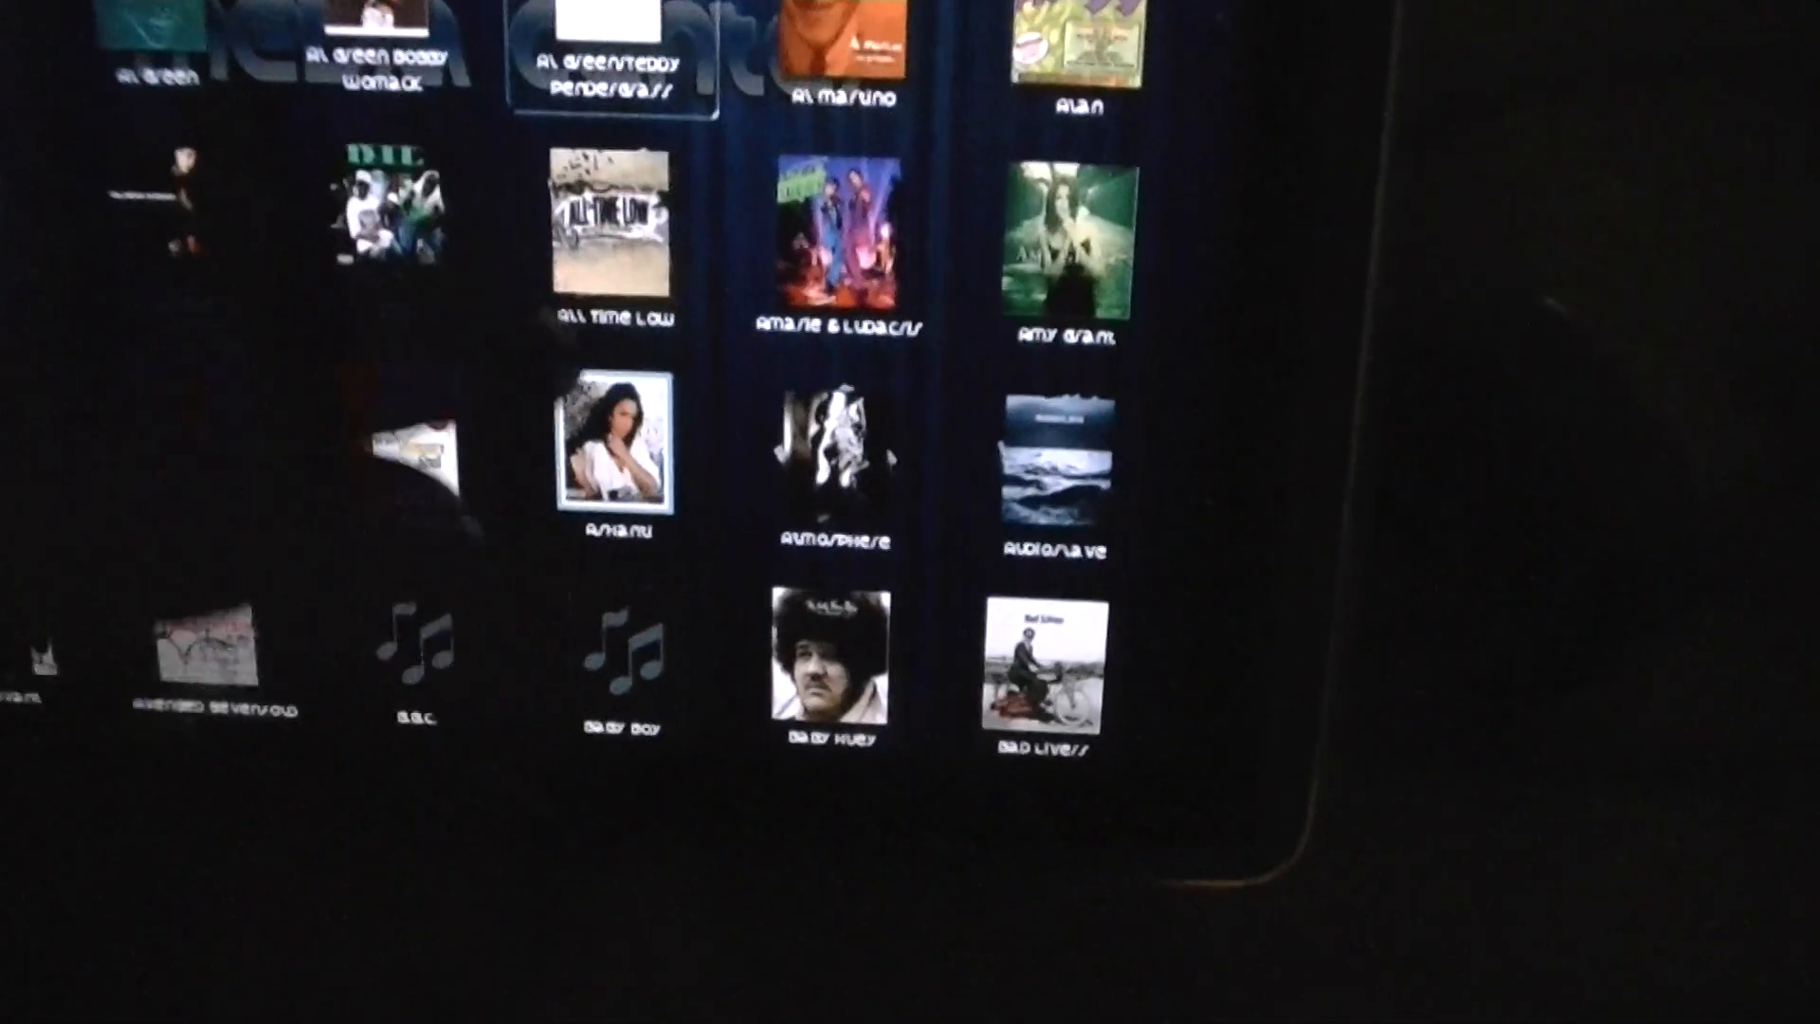
scroll(down, 3)
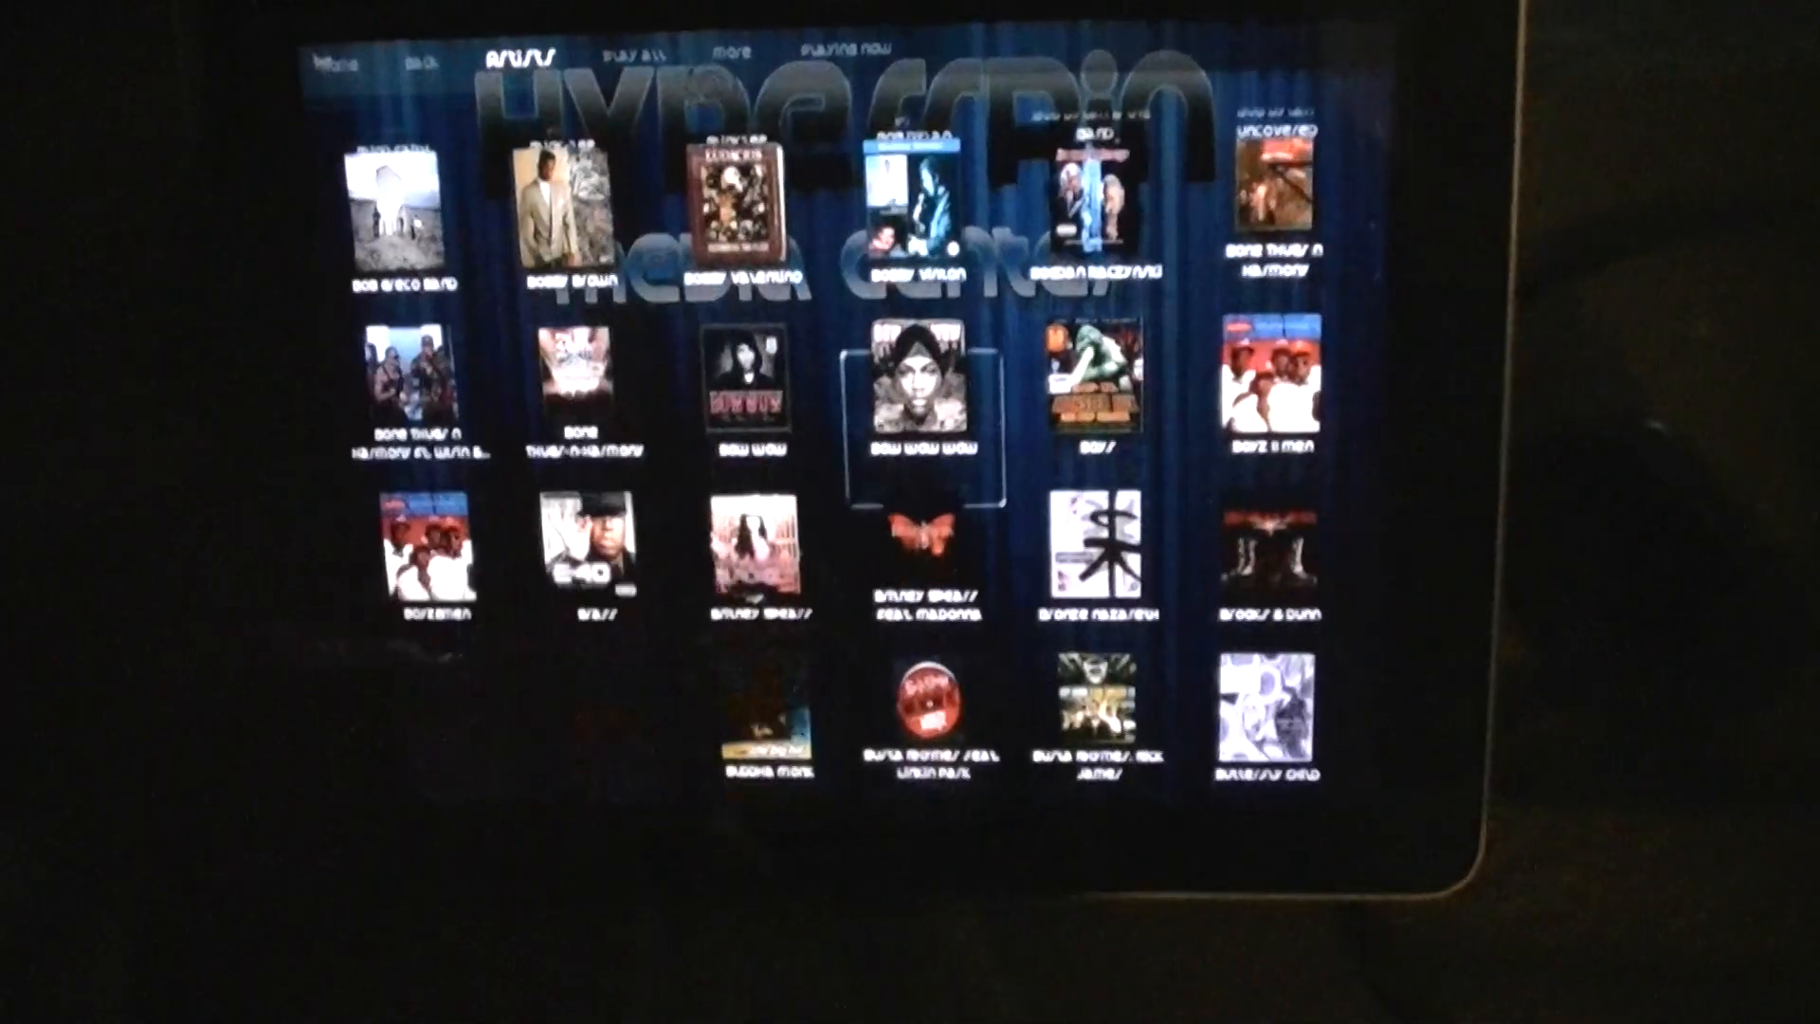
scroll(down, 3)
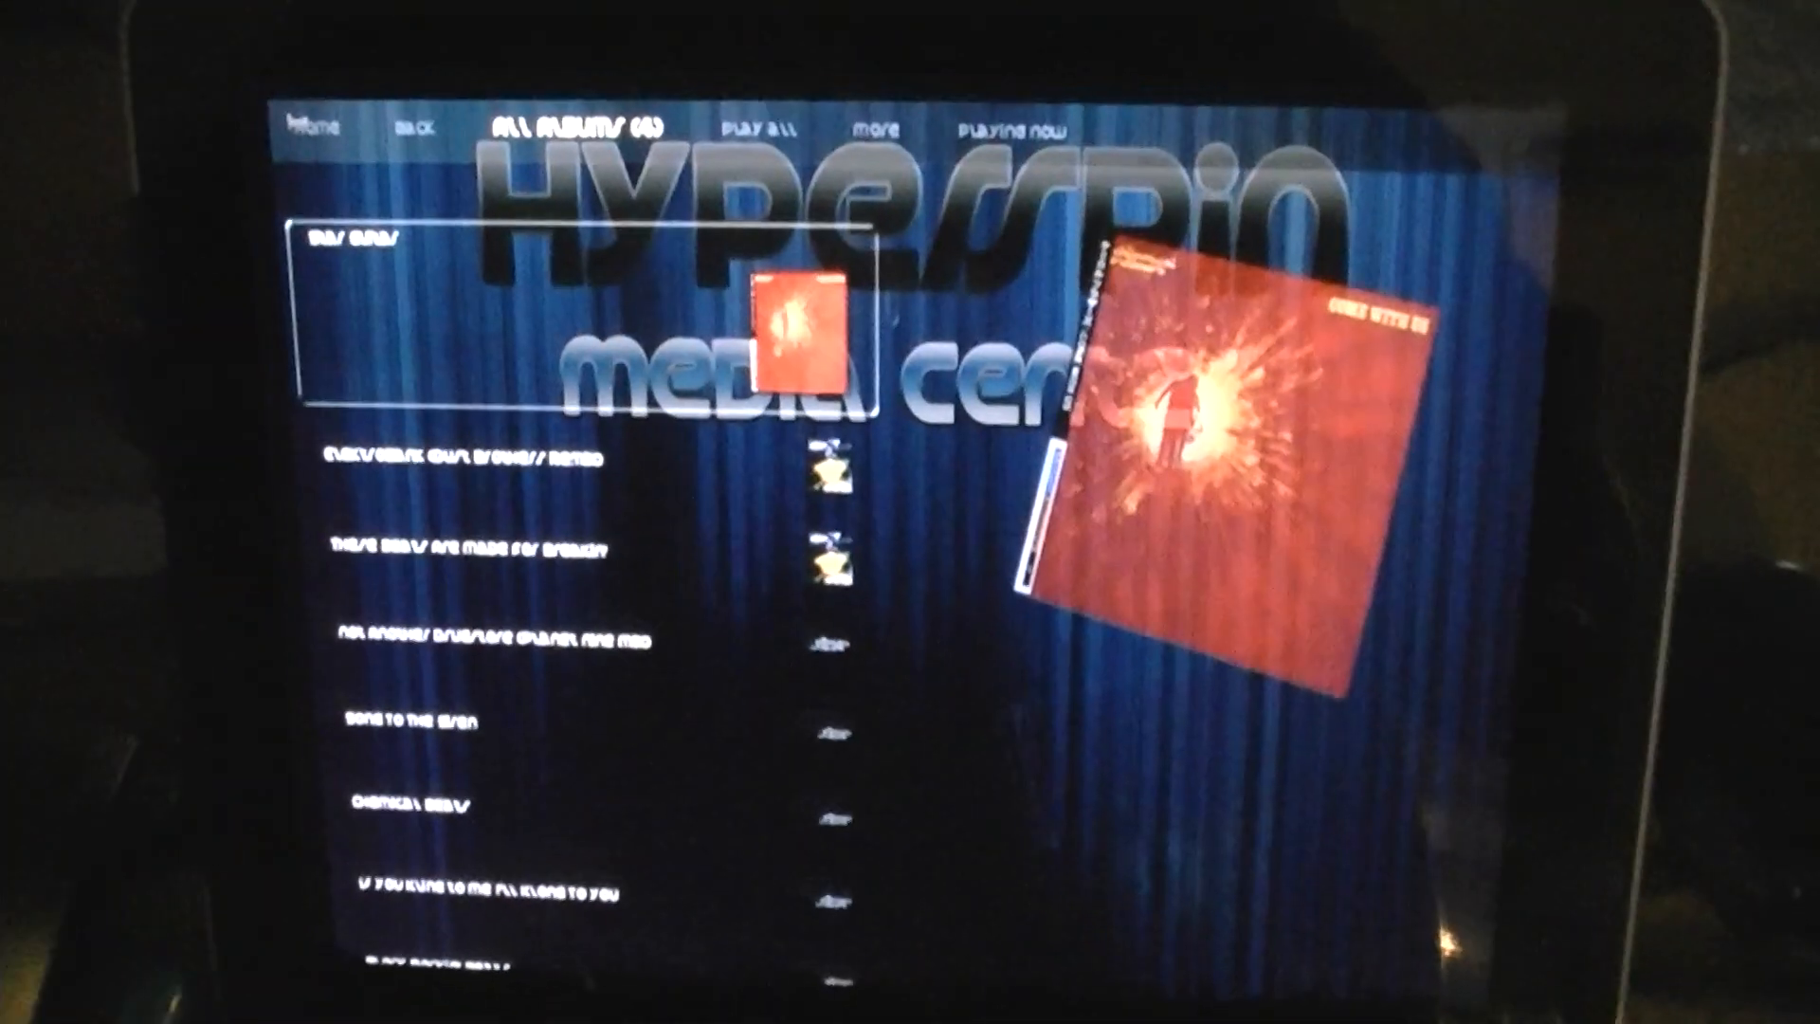
click(754, 123)
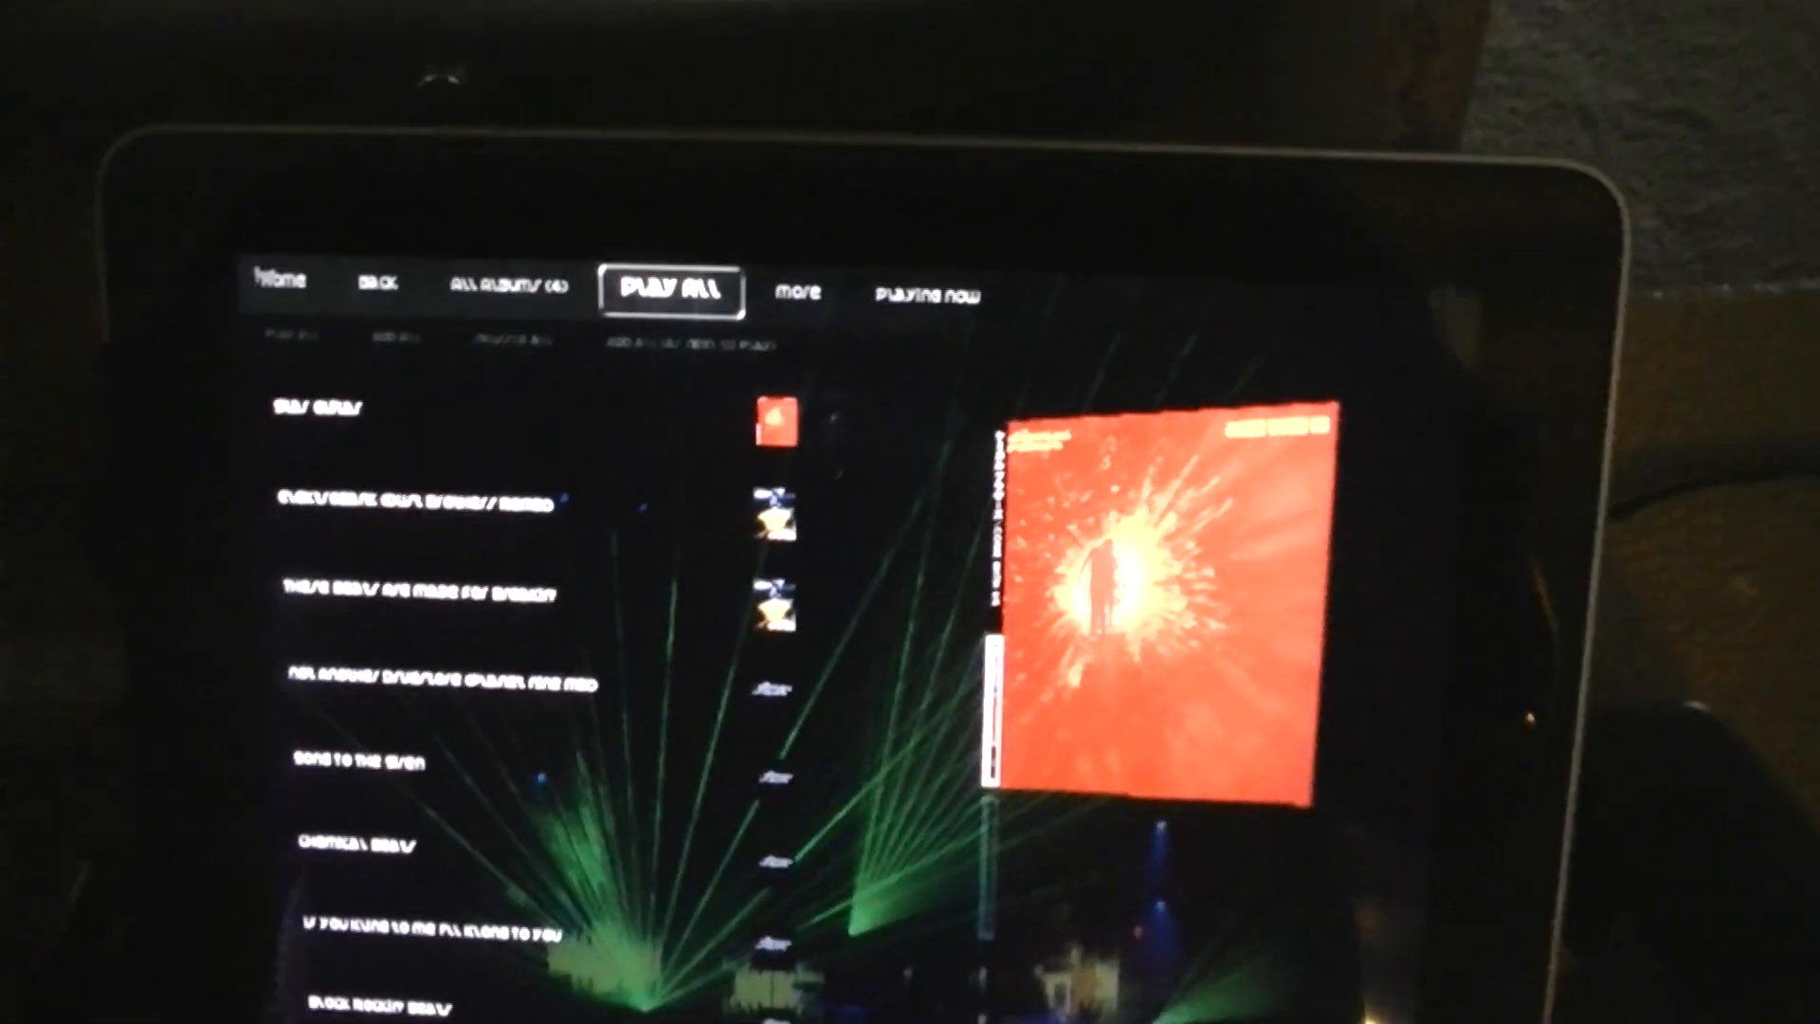